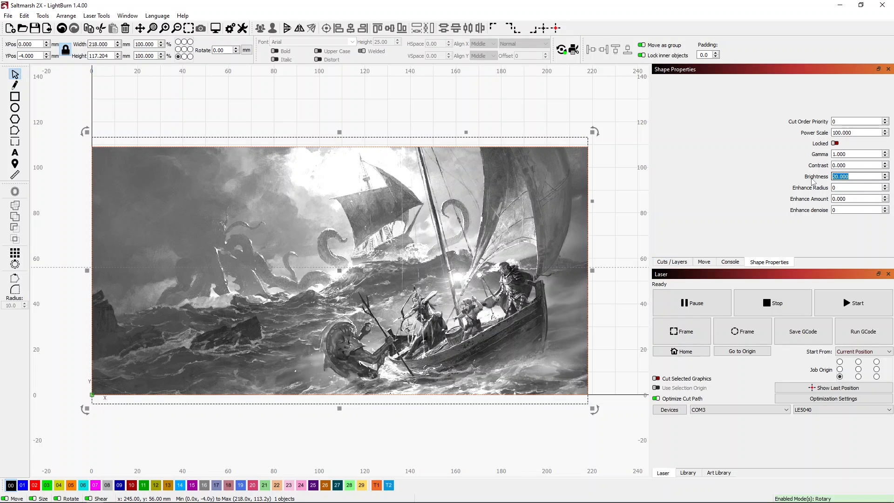
Set the image brightness to 40 and review the maximized burn preview, about 57 minutes.
type("40.000")
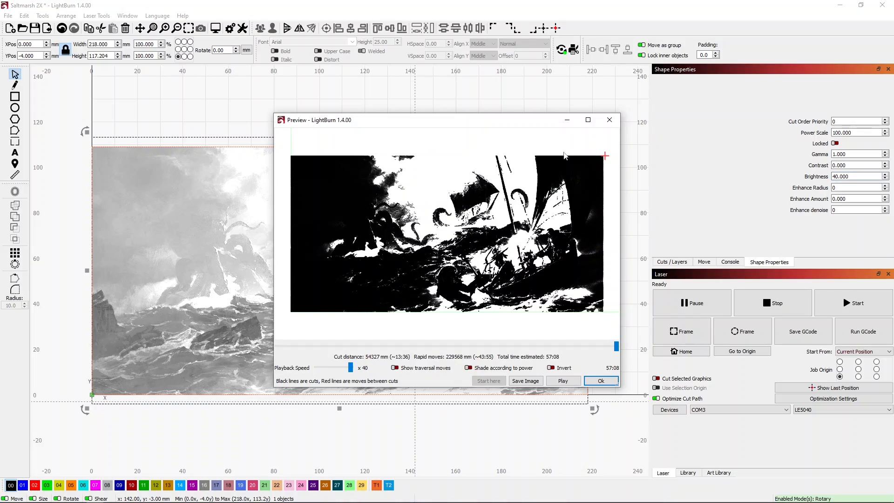
left_click(588, 120)
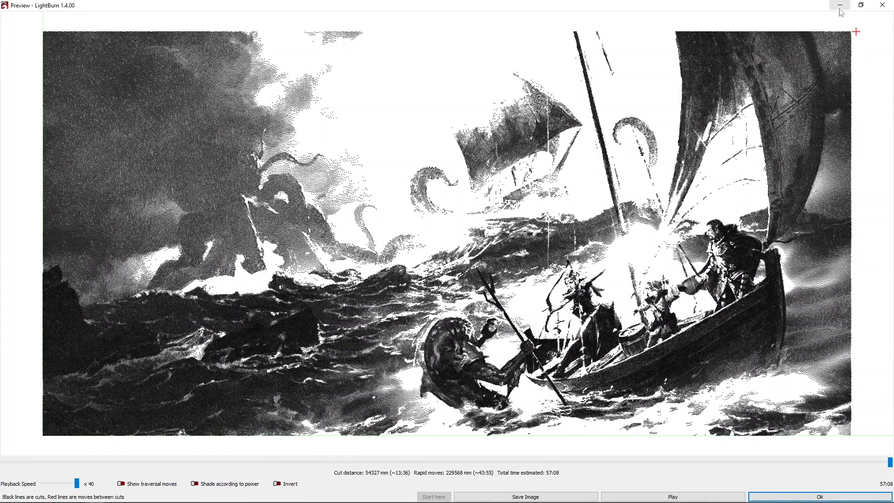
left_click(819, 496)
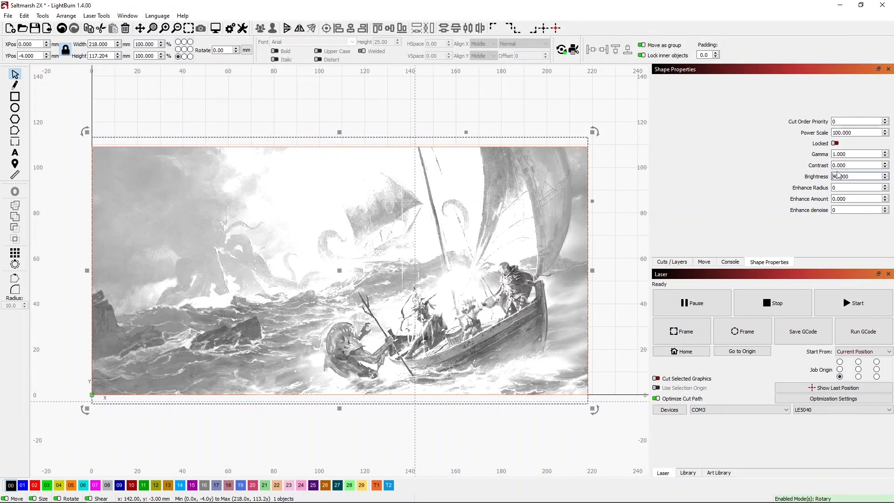
mouse_move(854, 176)
type("40.000")
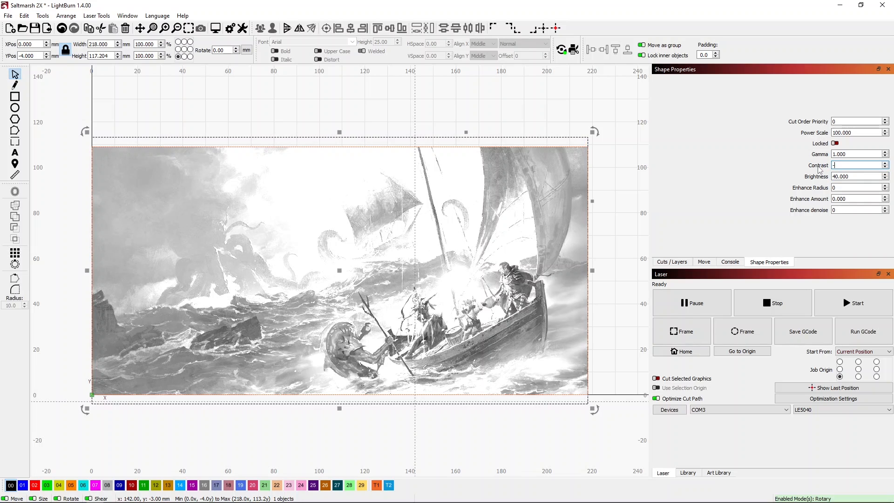
Set the image contrast to -25 and review the maximized preview, about 59 minutes.
type("25.000")
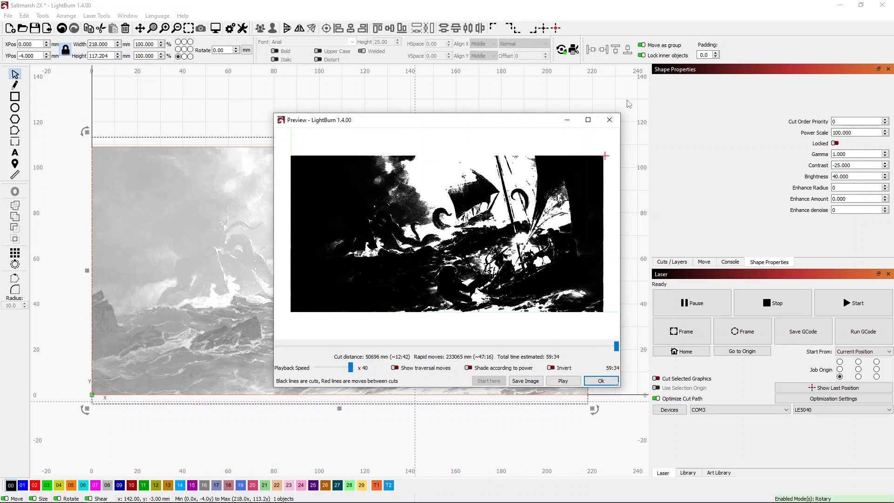
left_click(587, 120)
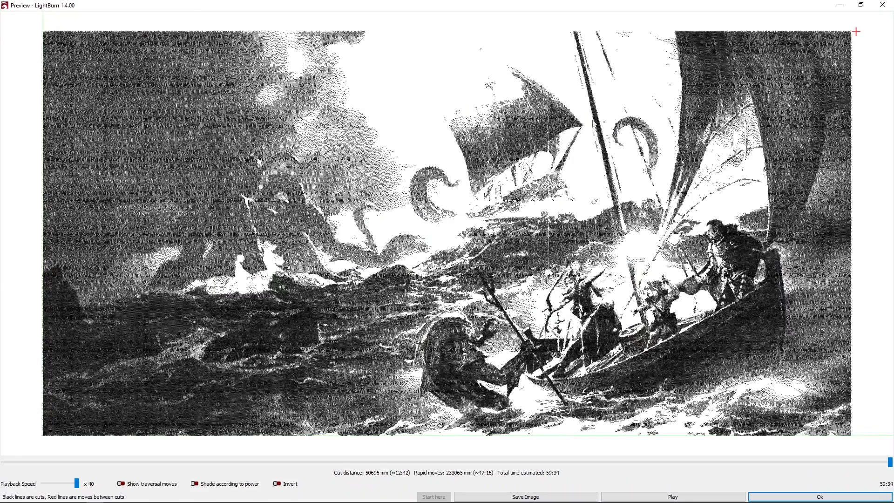
left_click(819, 497)
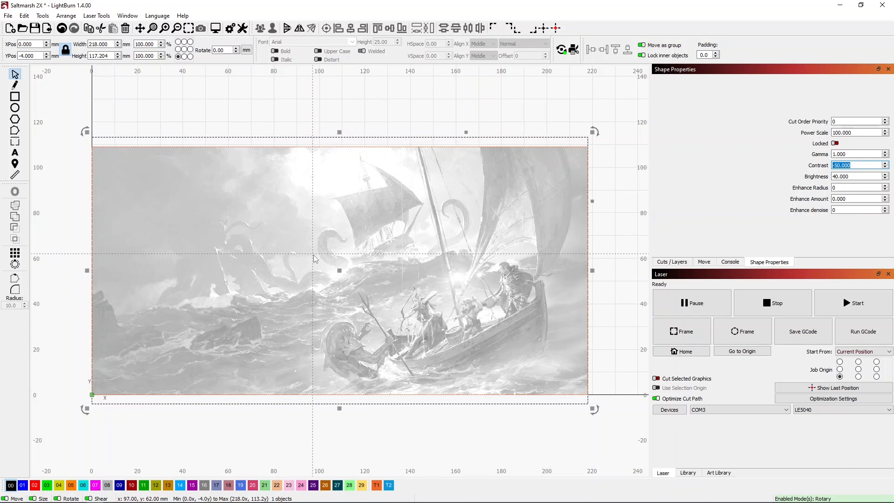
Lower the contrast further and review the softer -50 preview at about 66 minutes.
left_click(202, 28)
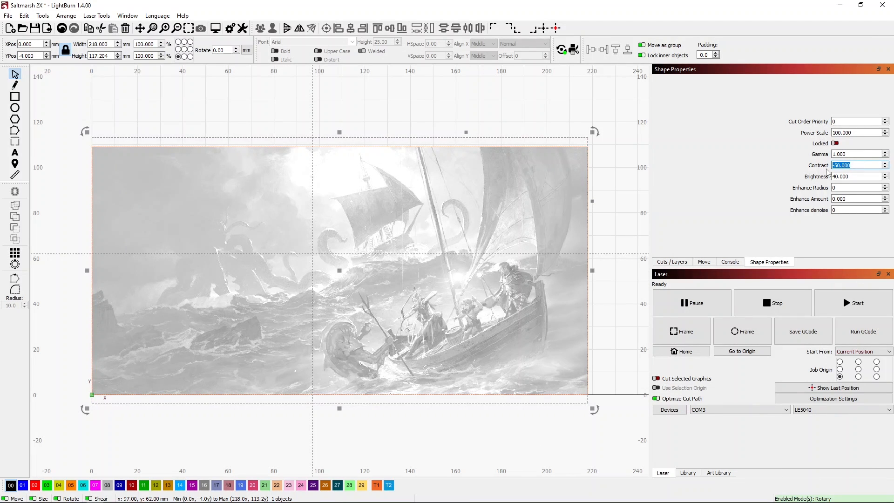
type("70.000")
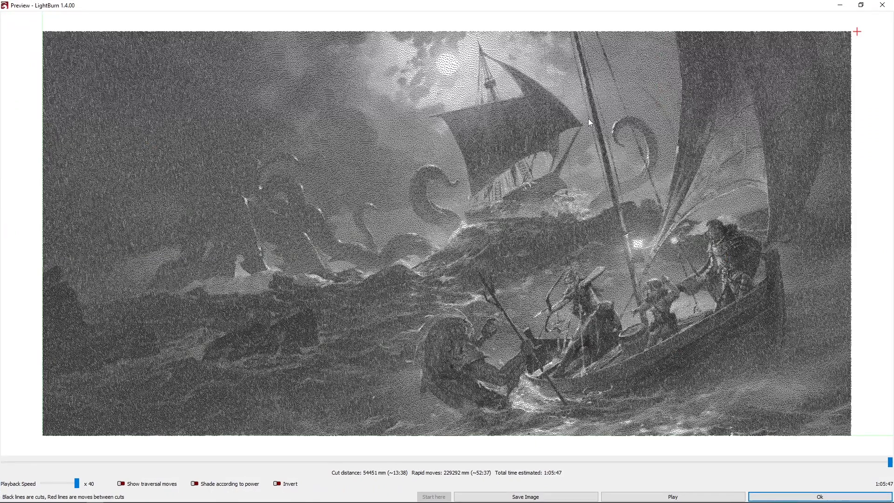
mouse_move(654, 88)
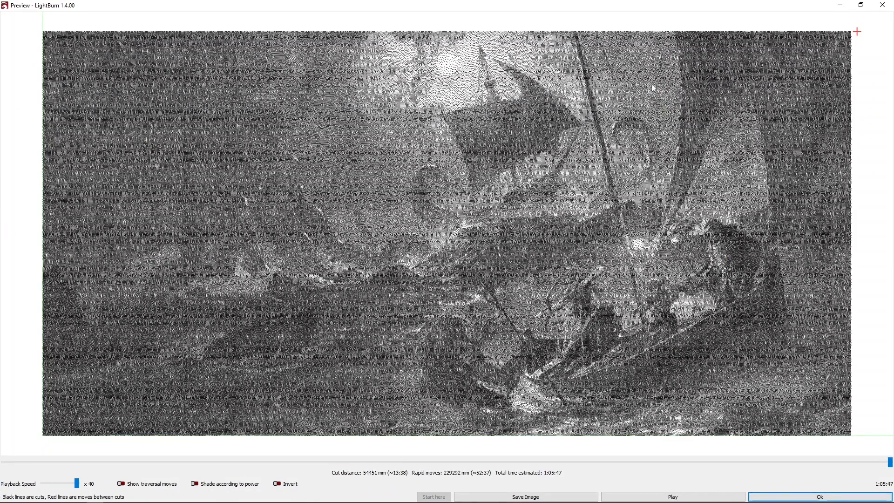
left_click(818, 497)
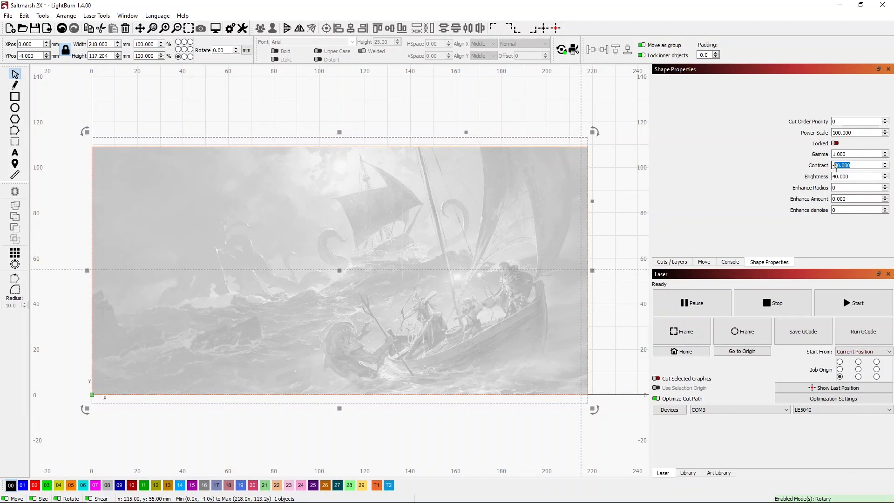
Commit the image contrast at -50 and deselect on the canvas.
type("50.000")
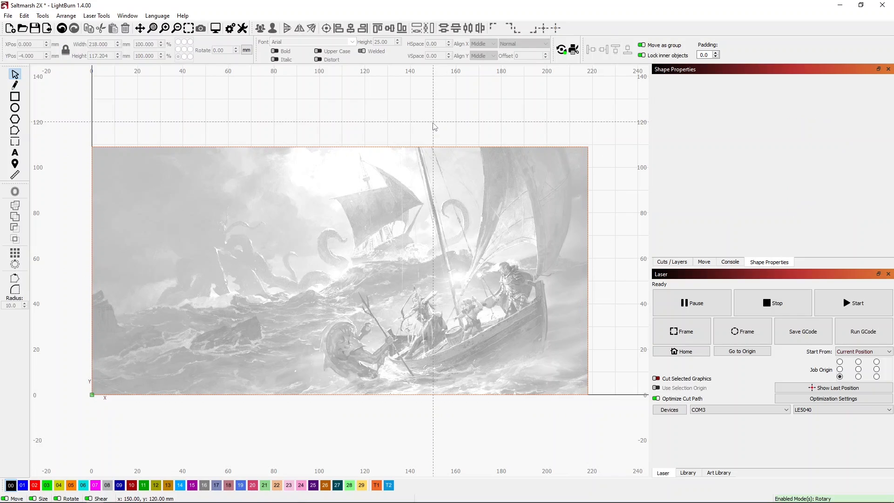
mouse_move(431, 129)
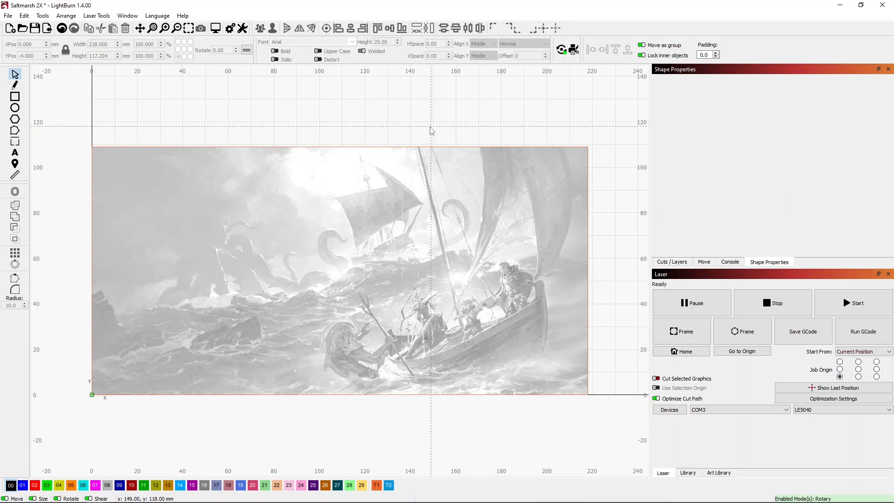
mouse_move(78, 418)
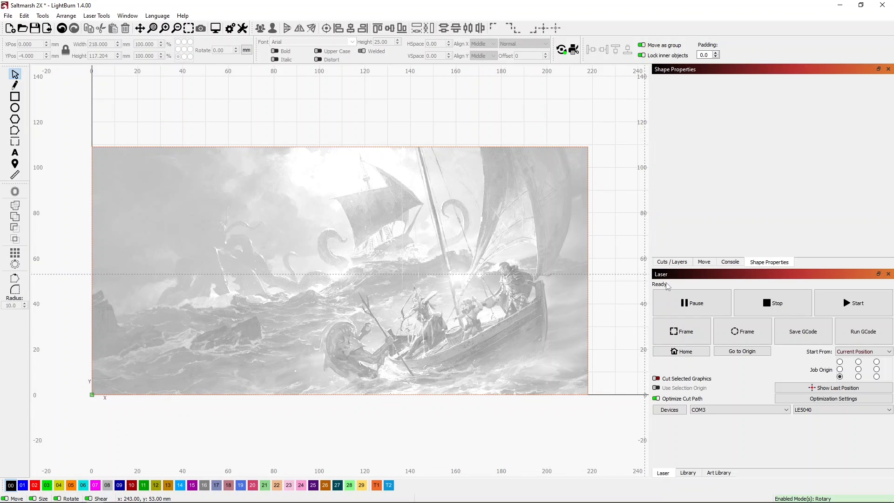
Show the Cuts / Layers panel with the Image layer at 4000 mm/min and 75% power.
left_click(671, 262)
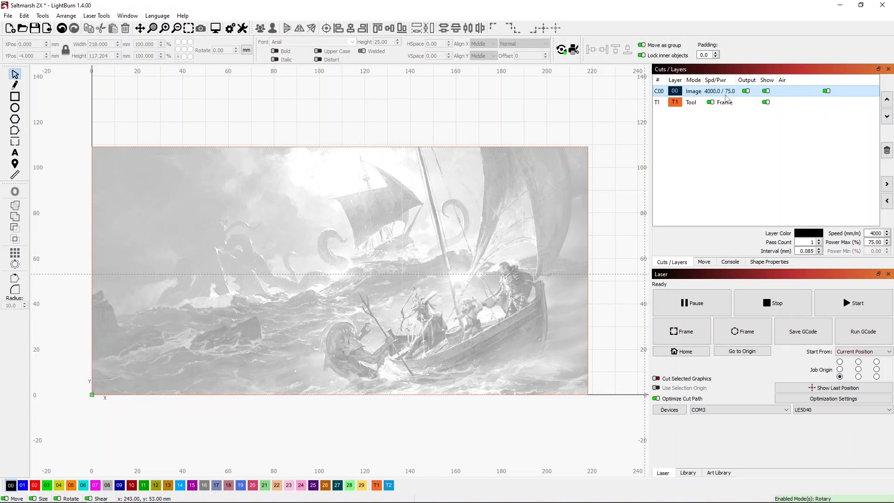
mouse_move(724, 94)
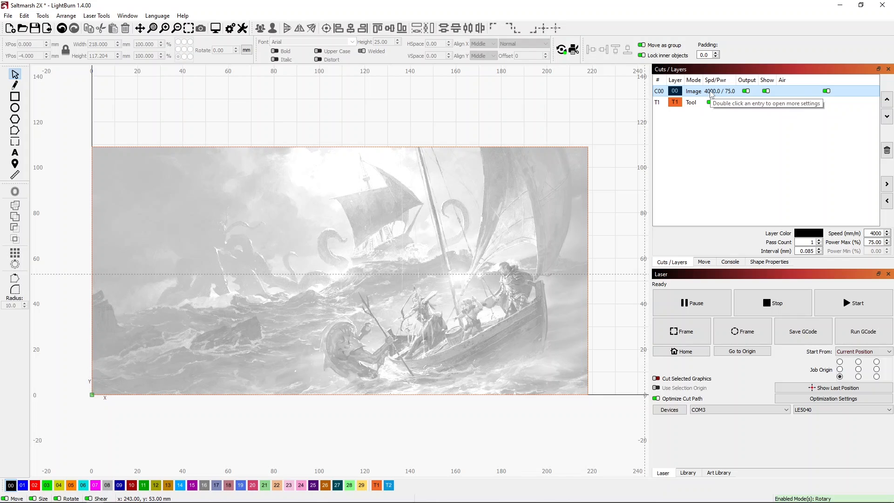